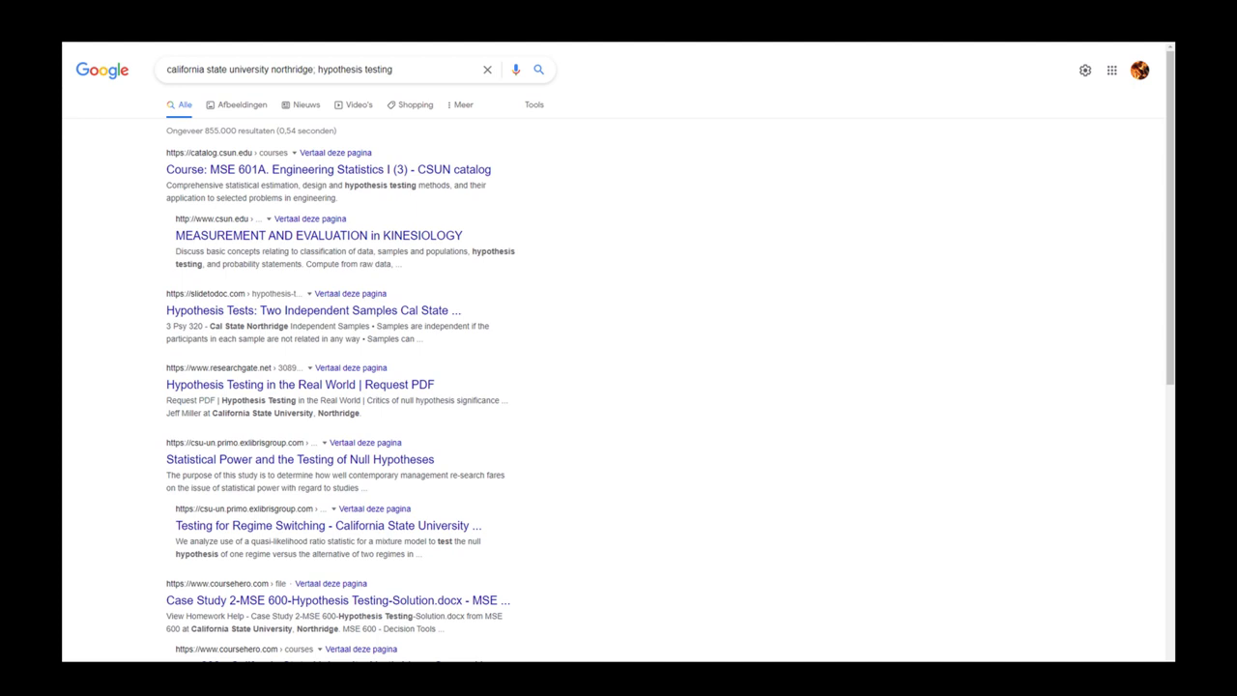
{"action": "type", "text": "To do a hypothesis test you will actually have two hypotheses the null hypo"}
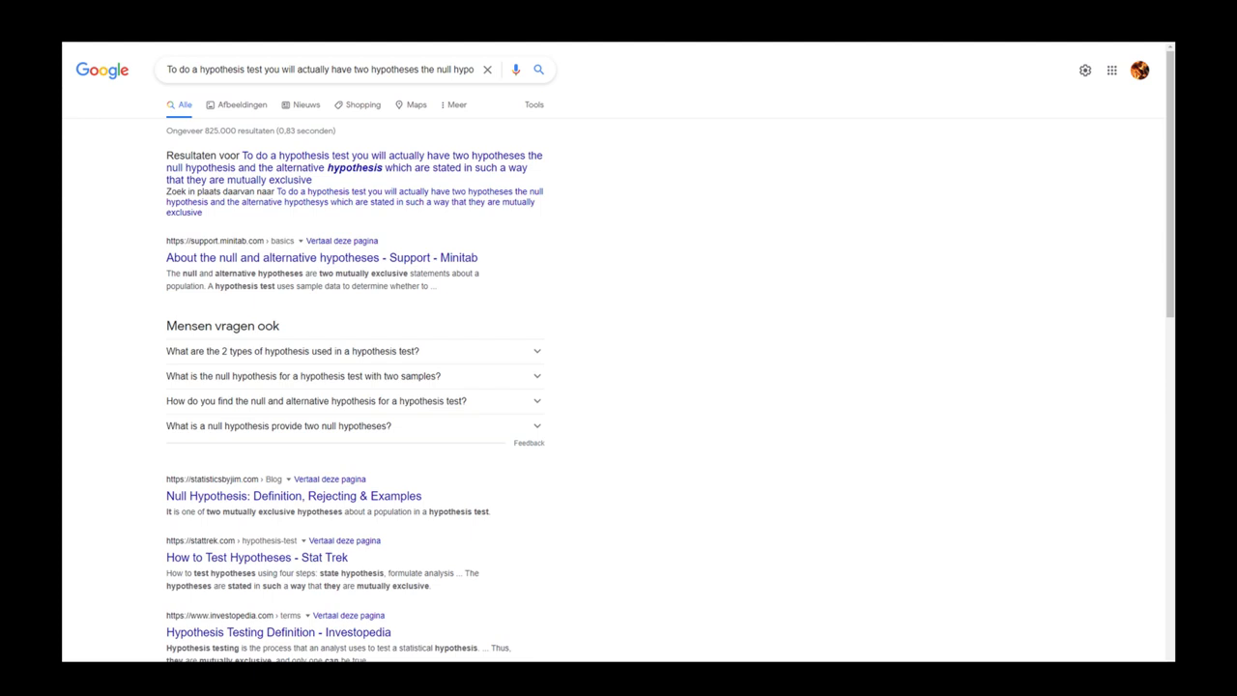
{"action": "scroll", "scroll_direction": "down", "scroll_amount": 3}
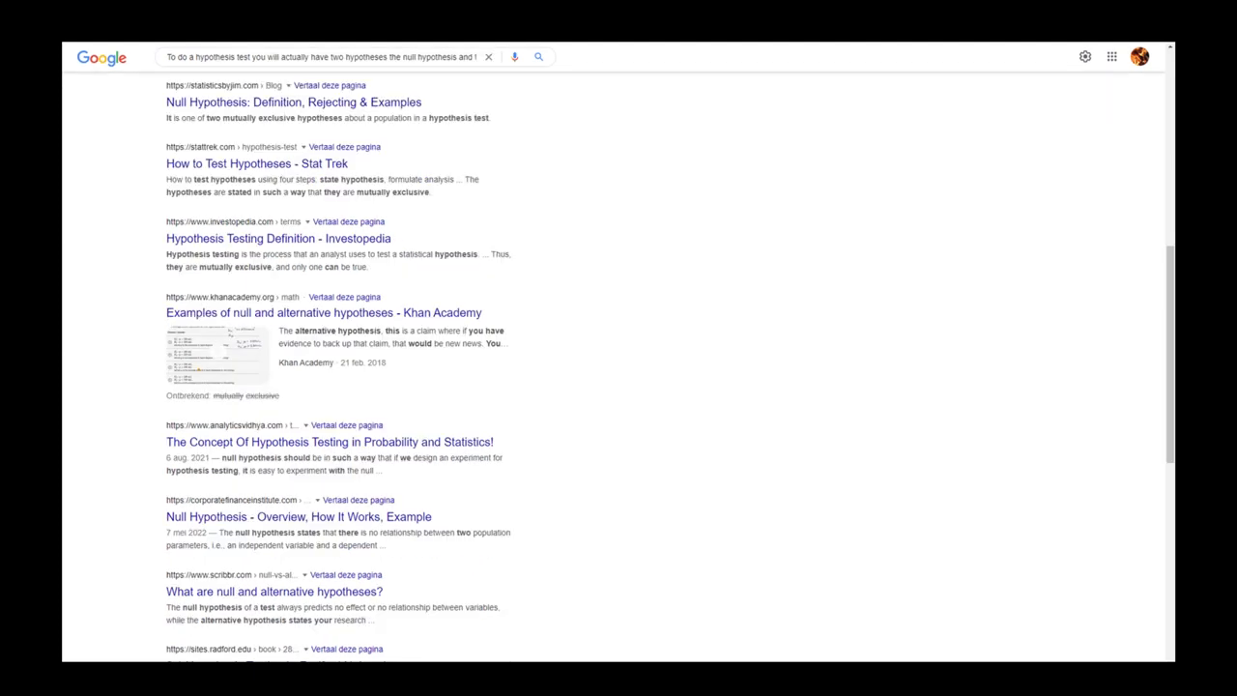